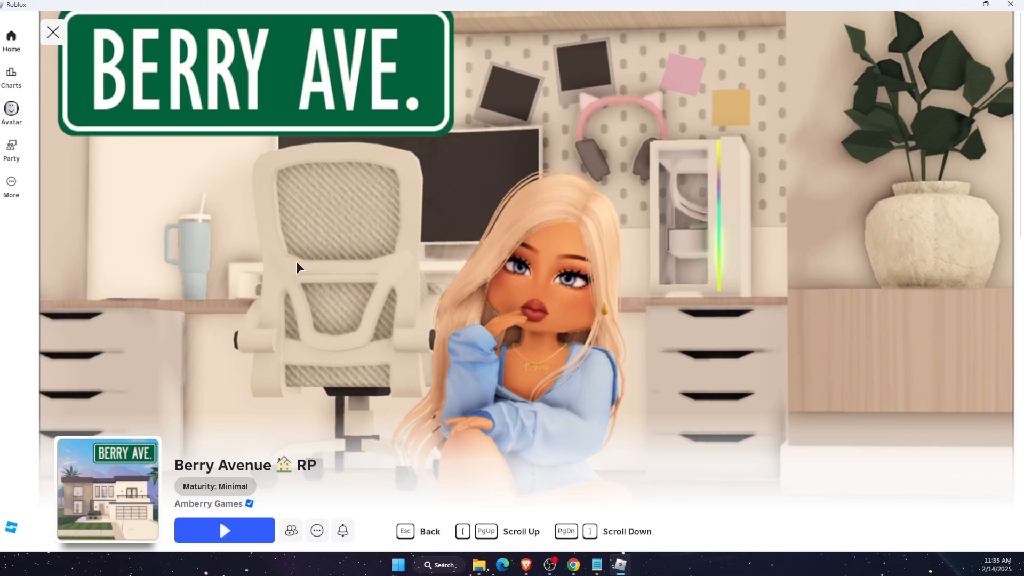
mouse_move(204, 93)
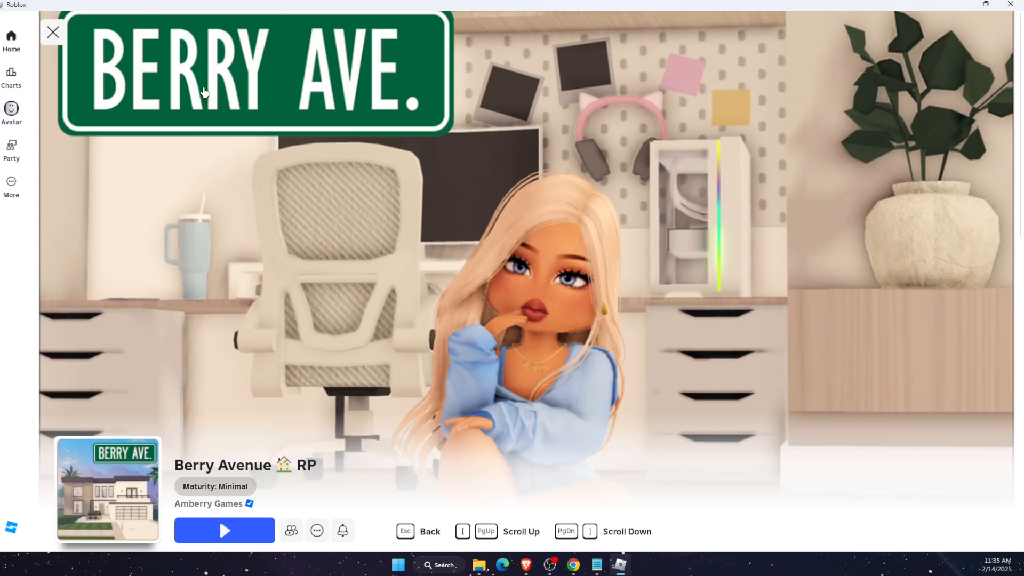
mouse_move(450, 353)
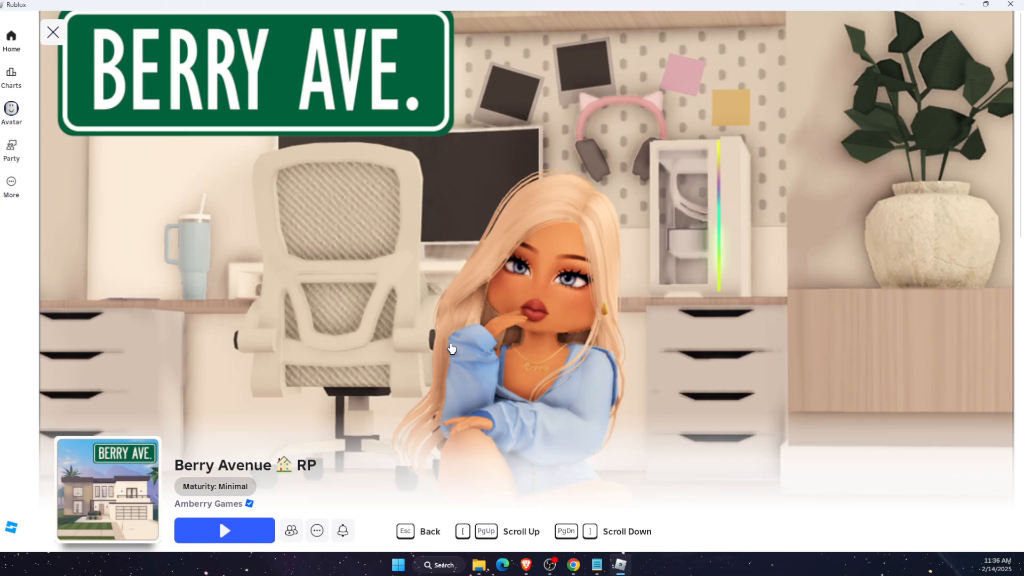
- Reach Berry Avenue RP's social options and start creating a new private server
scroll(down, 3)
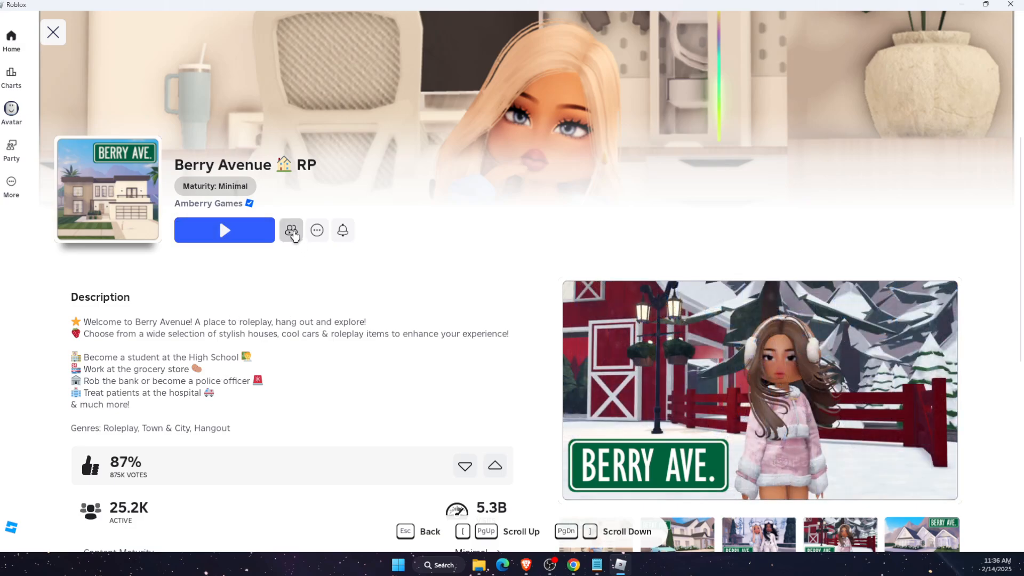
click(291, 230)
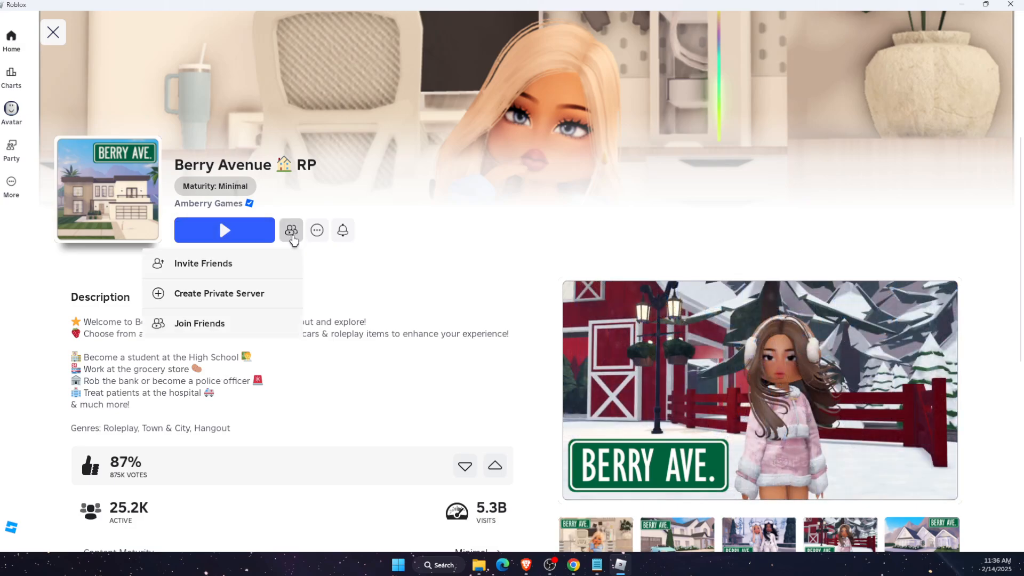
click(219, 292)
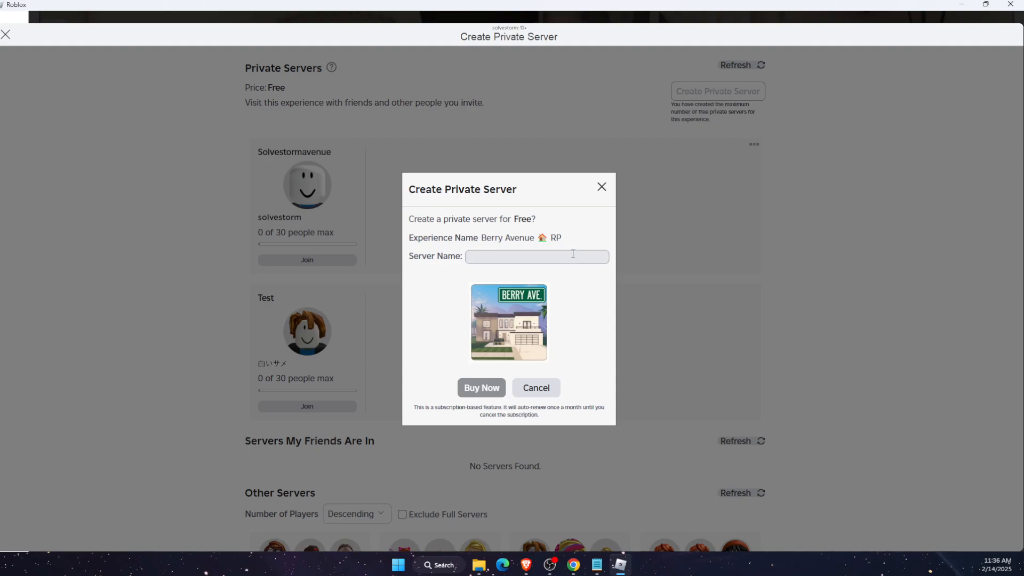
- Abandon the new server form and open settings for the existing server Solvestormavenue
text(servername)
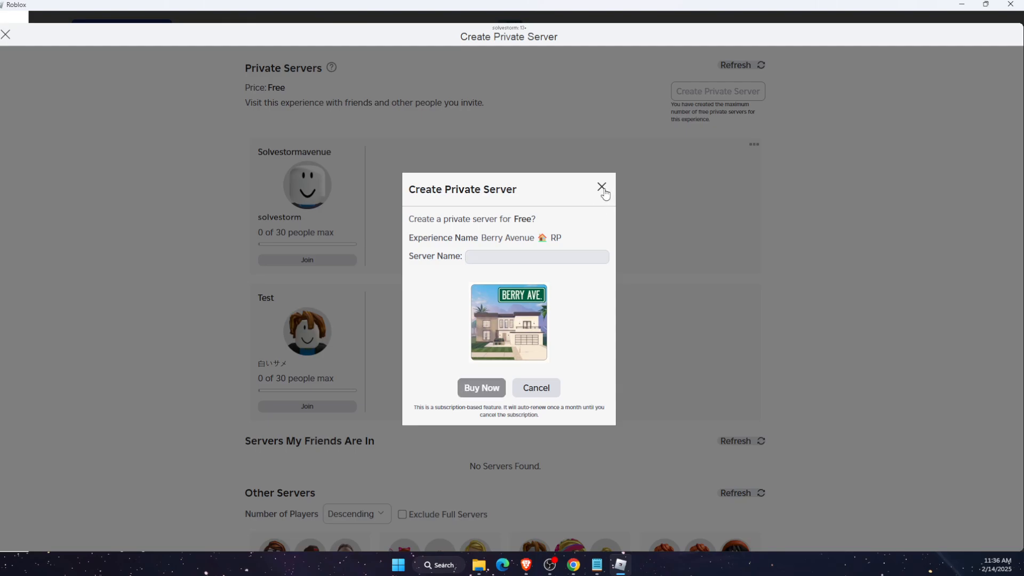
click(600, 188)
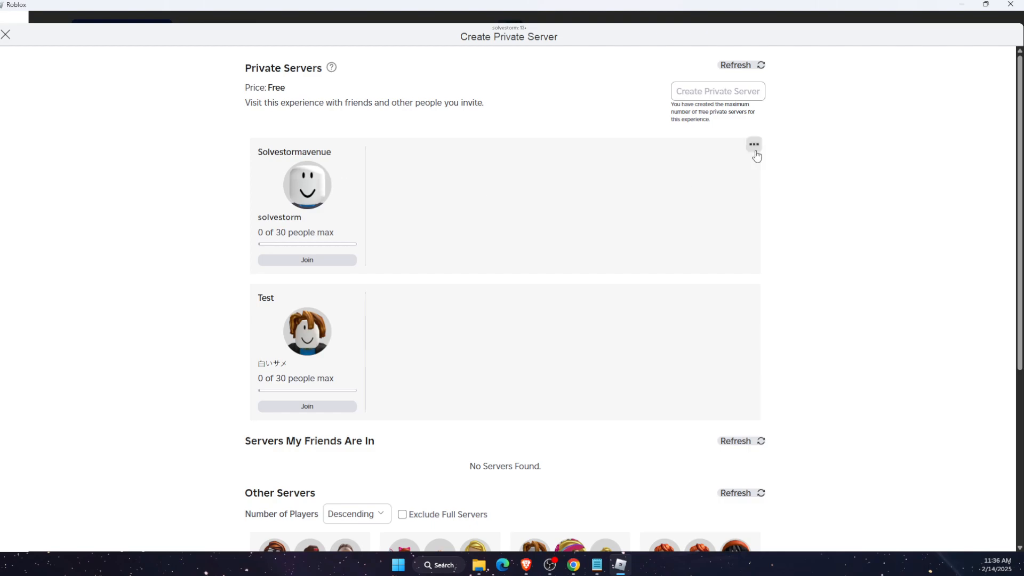
click(753, 144)
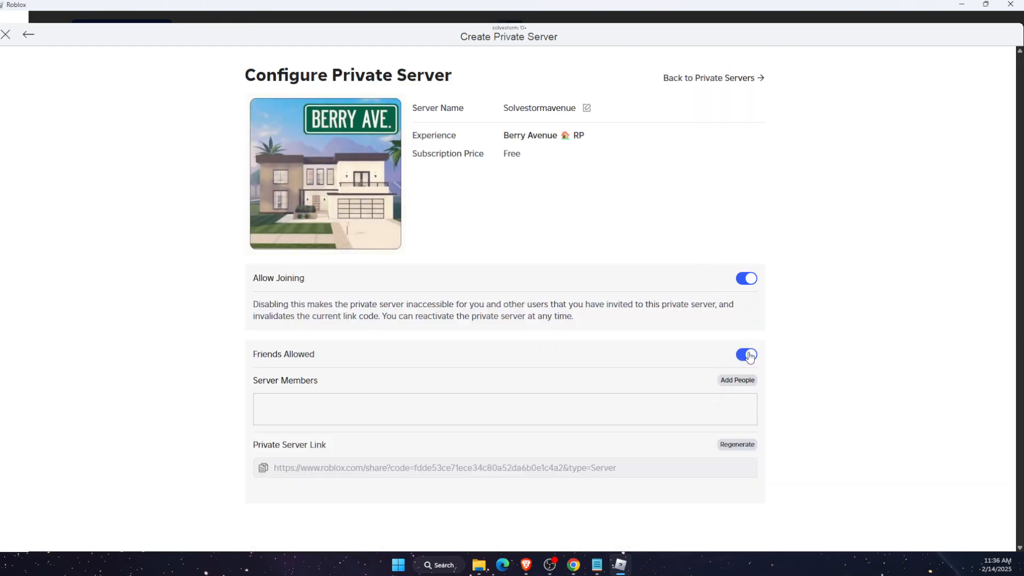
- Toggle Friends Allowed and Allow Joining off and back on for Solvestormavenue
click(745, 354)
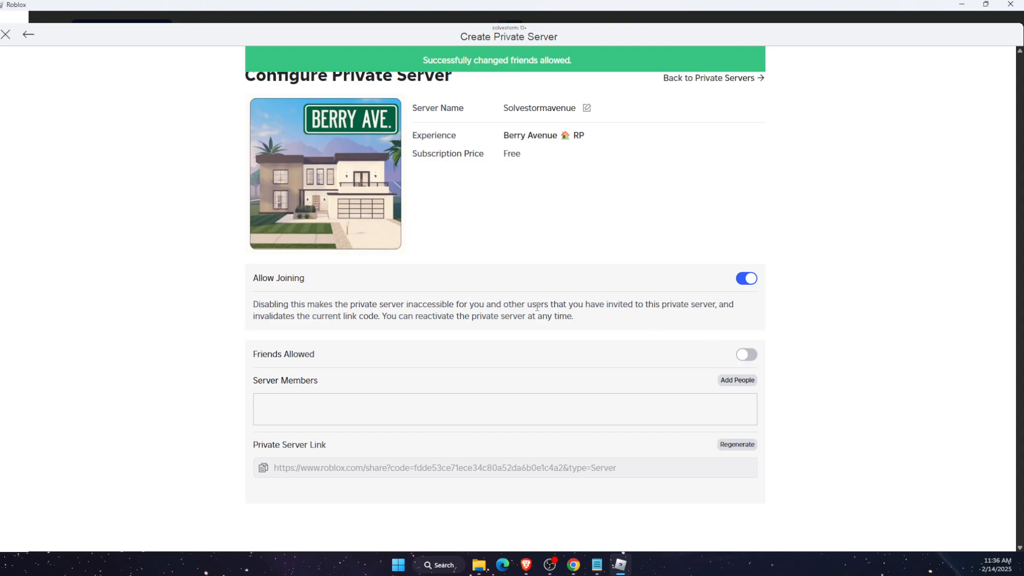
click(746, 278)
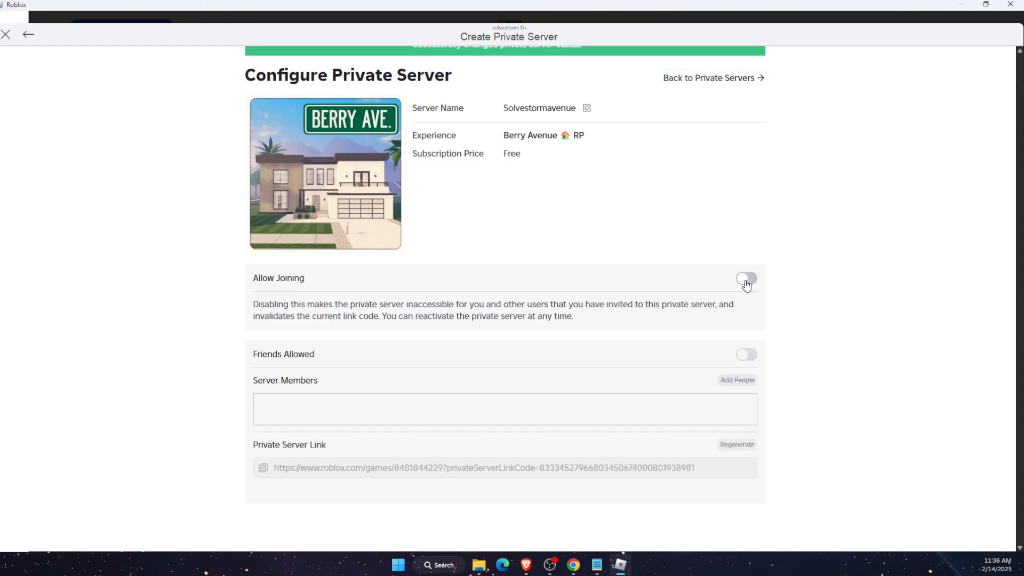
click(745, 278)
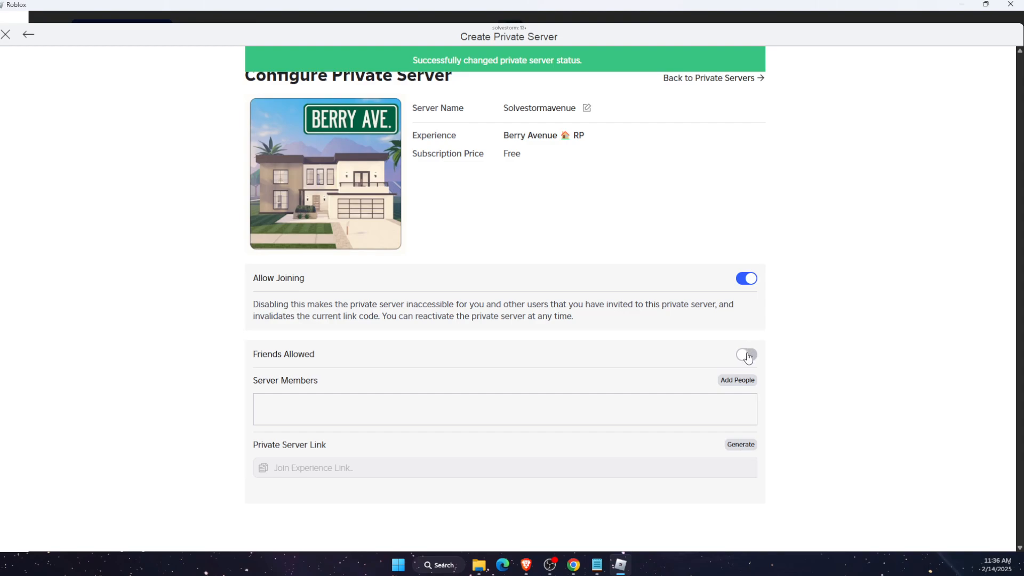
click(746, 354)
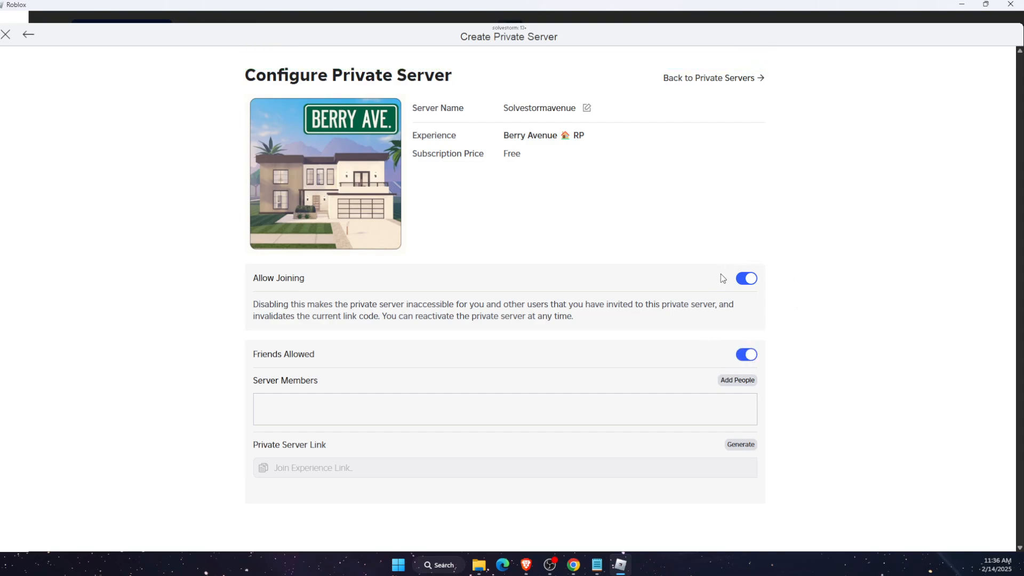
- Generate a new private server link for Solvestormavenue
double_click(301, 445)
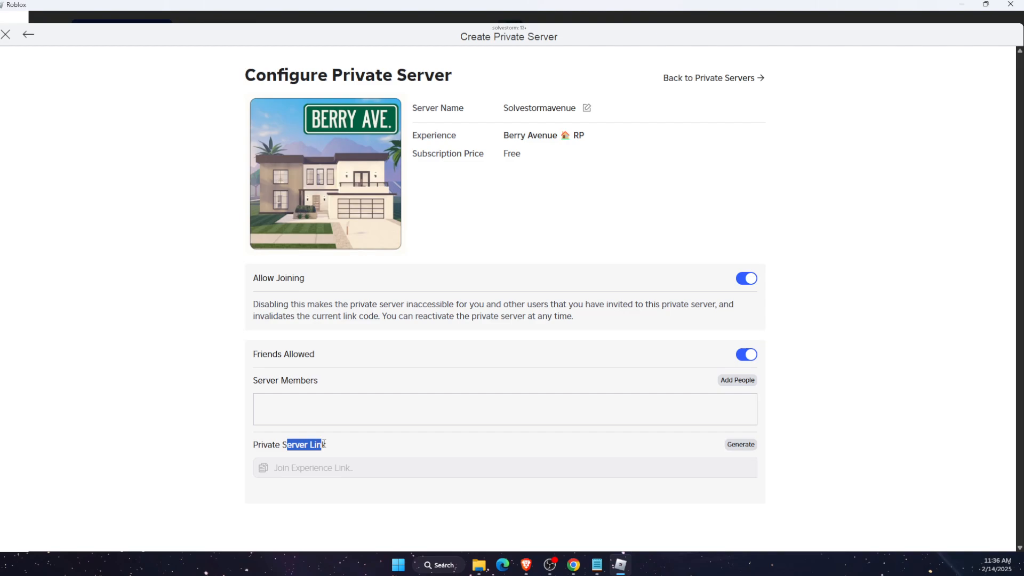
click(741, 445)
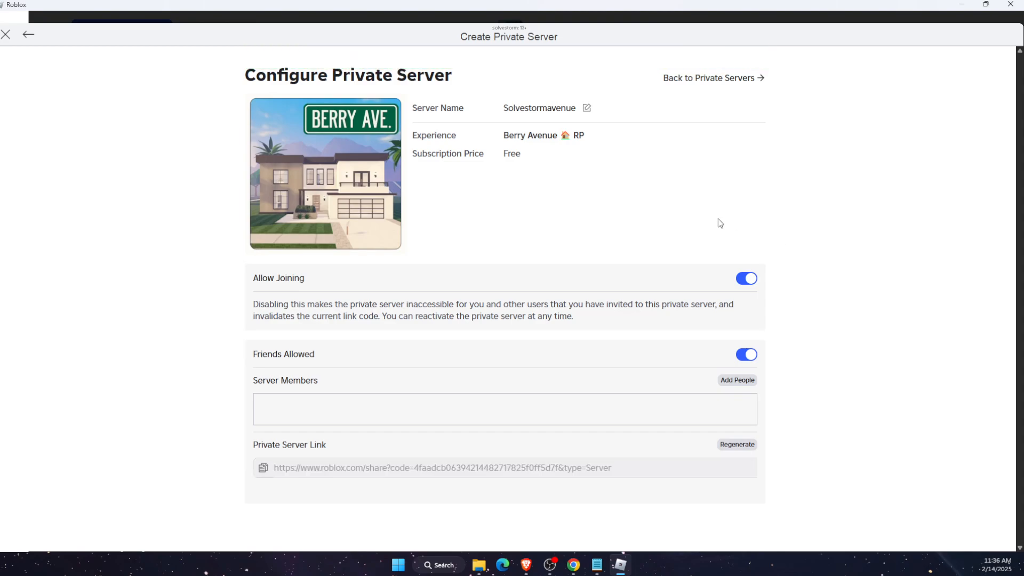
mouse_move(722, 216)
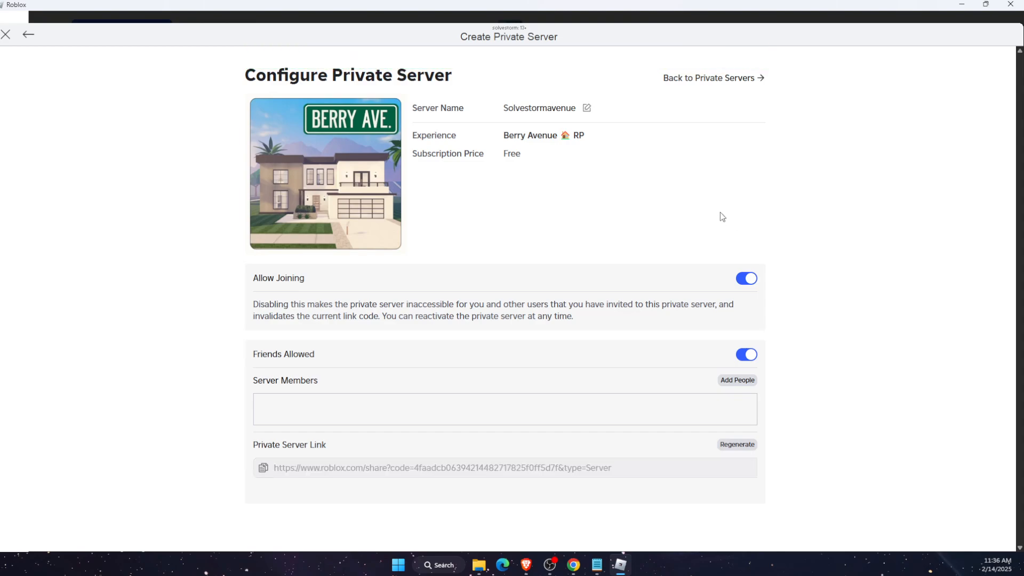